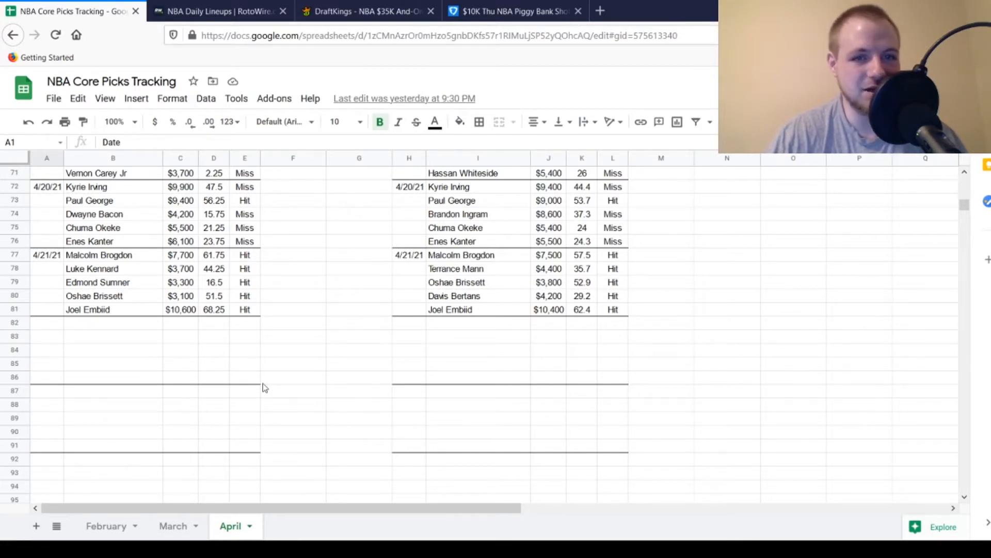
Total the 4/21 points of both core-pick lineups in the sheet, including Joel Embiid.
{"action": "left_click_drag", "start_coordinate": [213, 255], "coordinate": [214, 308]}
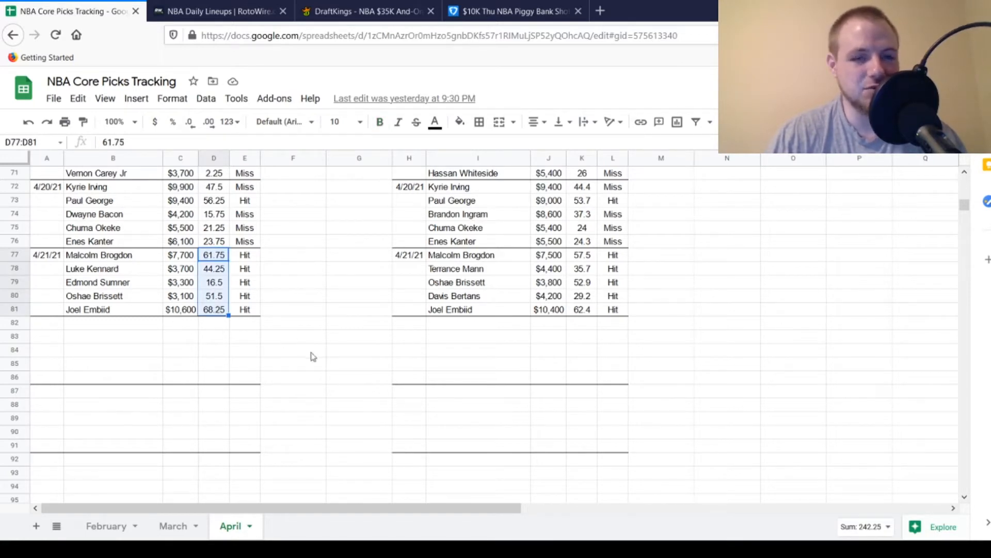
{"action": "left_click", "coordinate": [292, 350]}
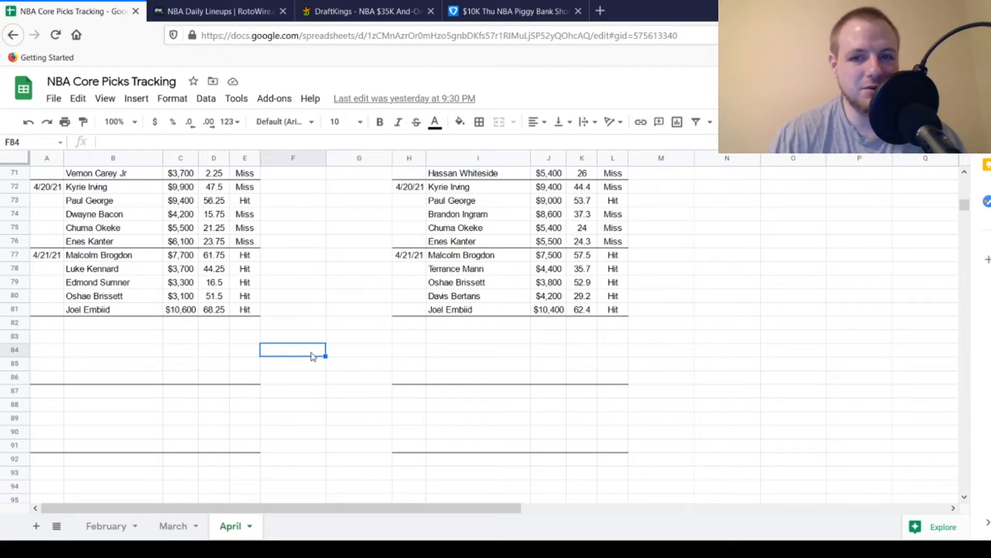
{"action": "left_click_drag", "start_coordinate": [581, 255], "coordinate": [581, 295]}
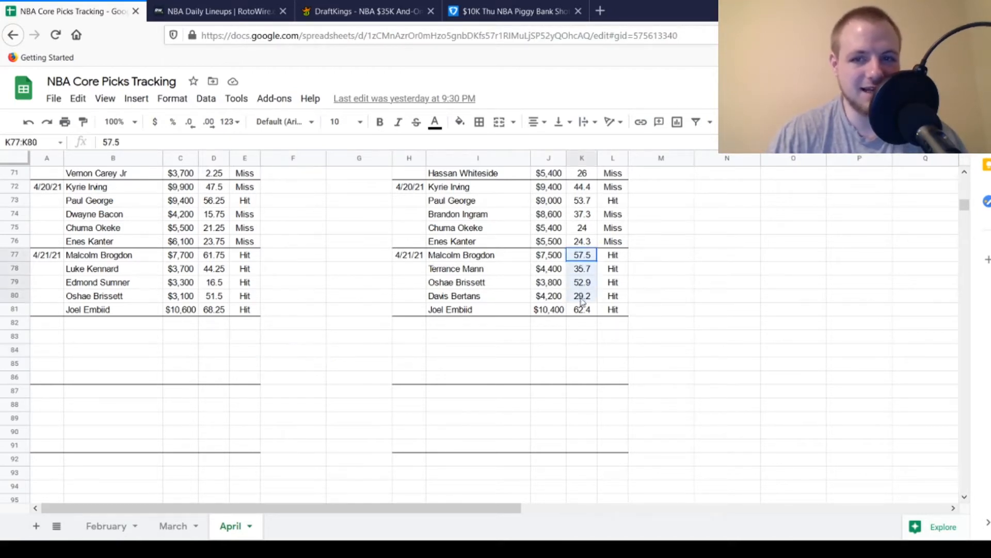
{"action": "left_click_drag", "start_coordinate": [581, 254], "coordinate": [581, 308]}
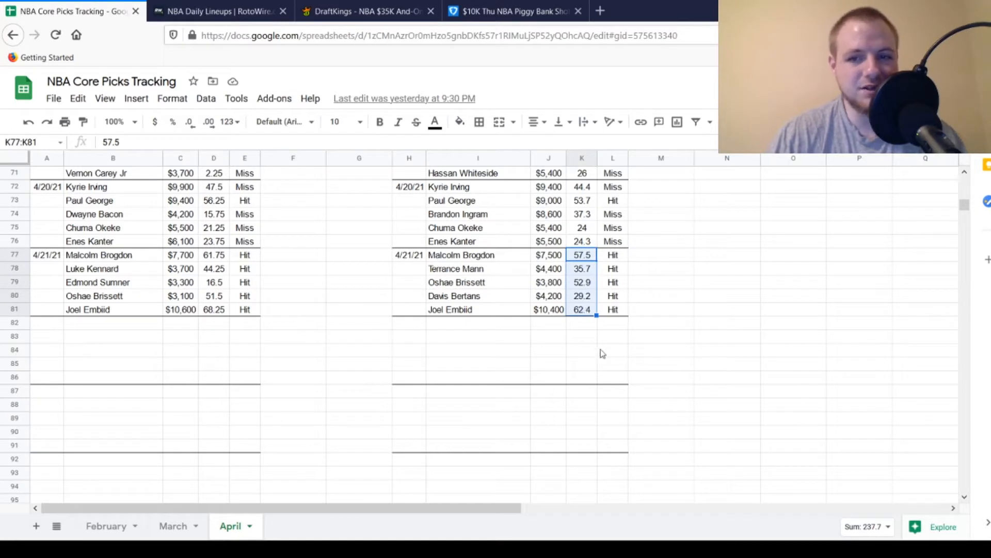
{"action": "left_click", "coordinate": [581, 350]}
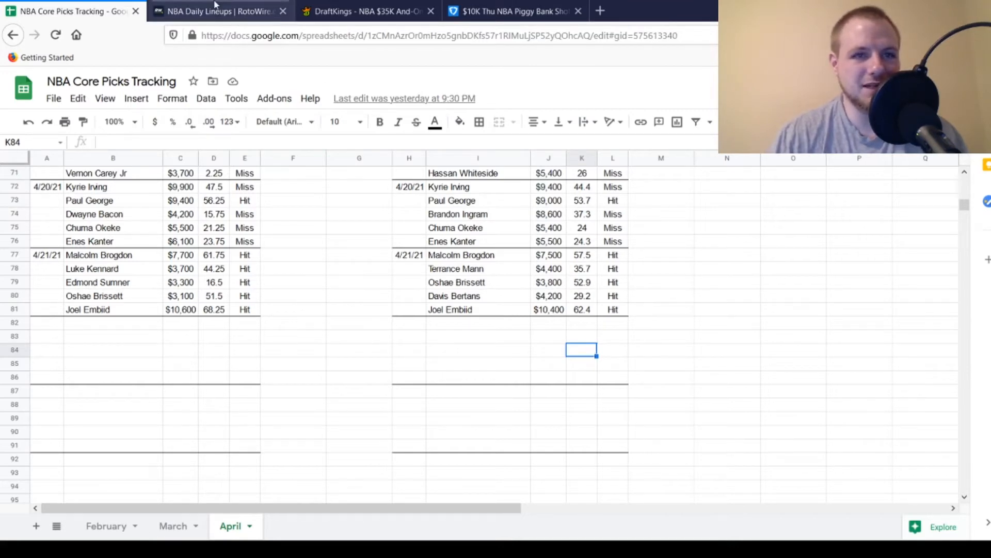
Switch to the RotoWire NBA Daily Lineups page for April 22 starting lineups.
{"action": "left_click", "coordinate": [217, 10]}
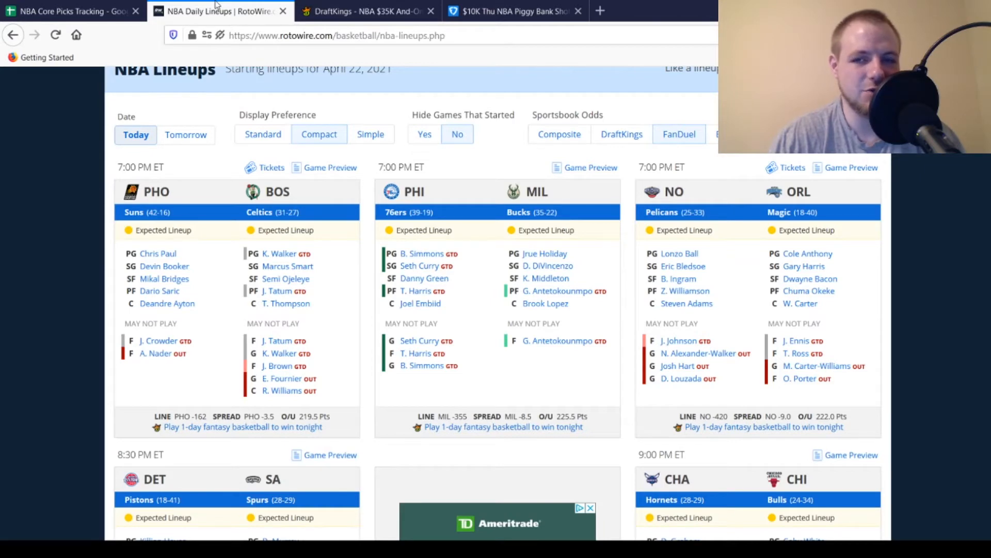
{"action": "scroll", "scroll_direction": "down", "scroll_amount": 3}
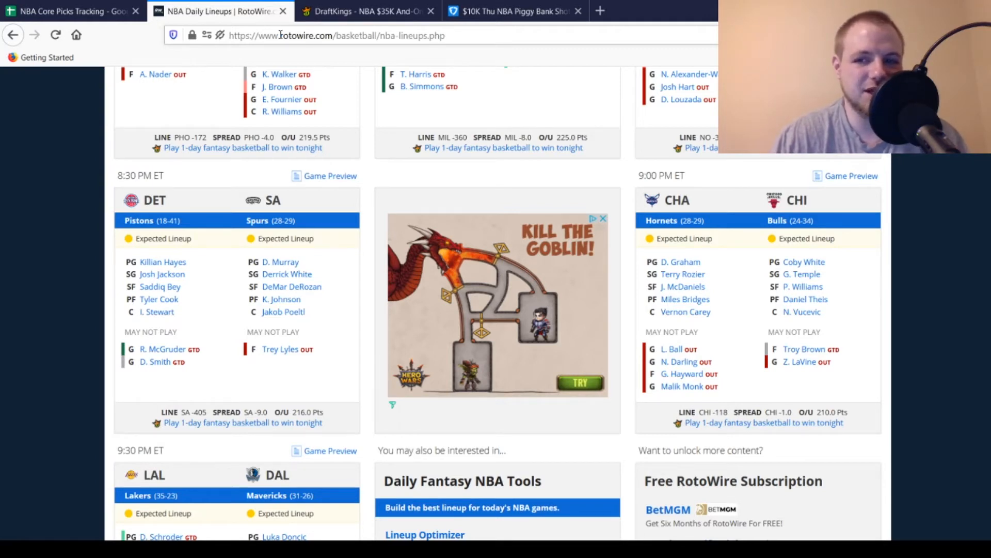
{"action": "scroll", "scroll_direction": "down", "scroll_amount": 3}
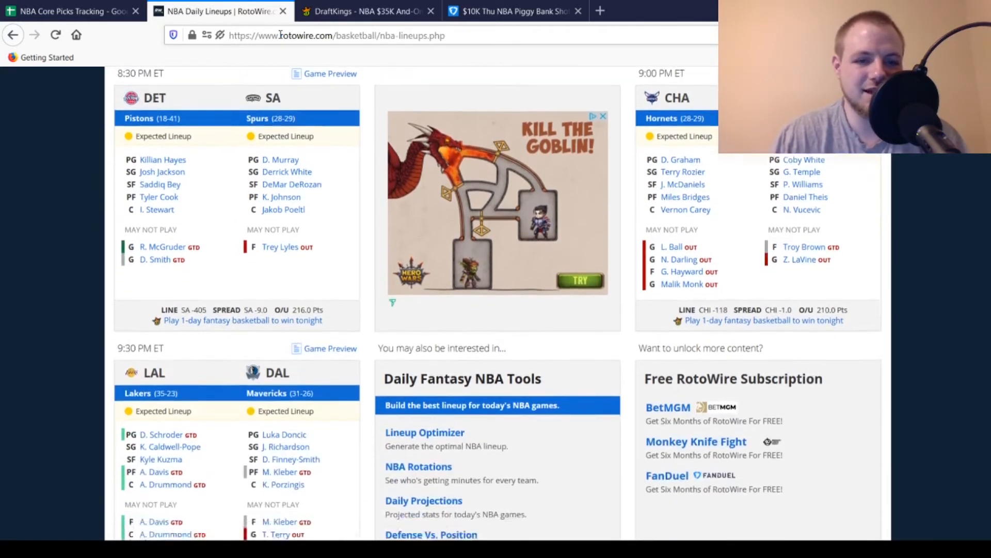
{"action": "scroll", "scroll_direction": "down", "scroll_amount": 3}
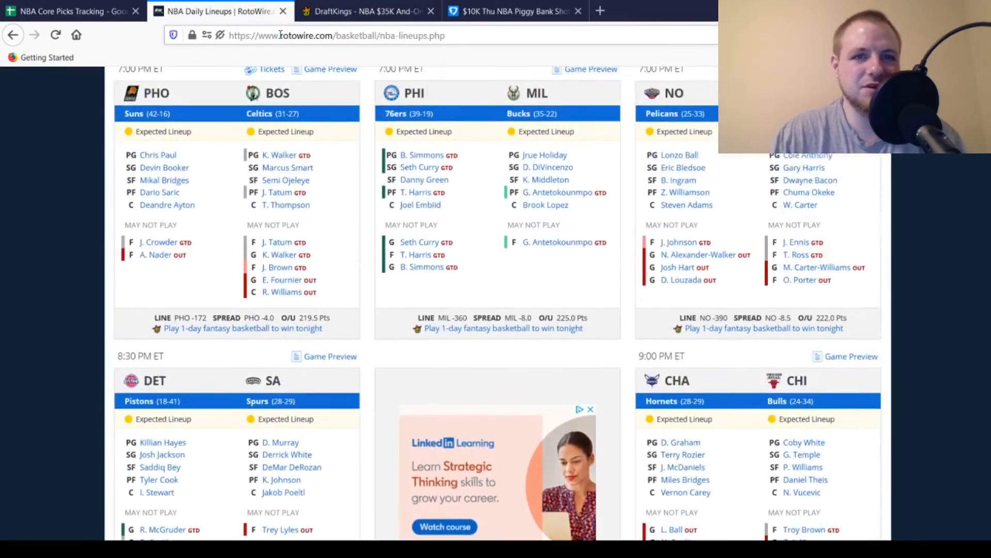
Switch to the DraftKings contest lineup with Coby White, Jackson, Bridges, Johnson and Stewart.
{"action": "left_click", "coordinate": [366, 10]}
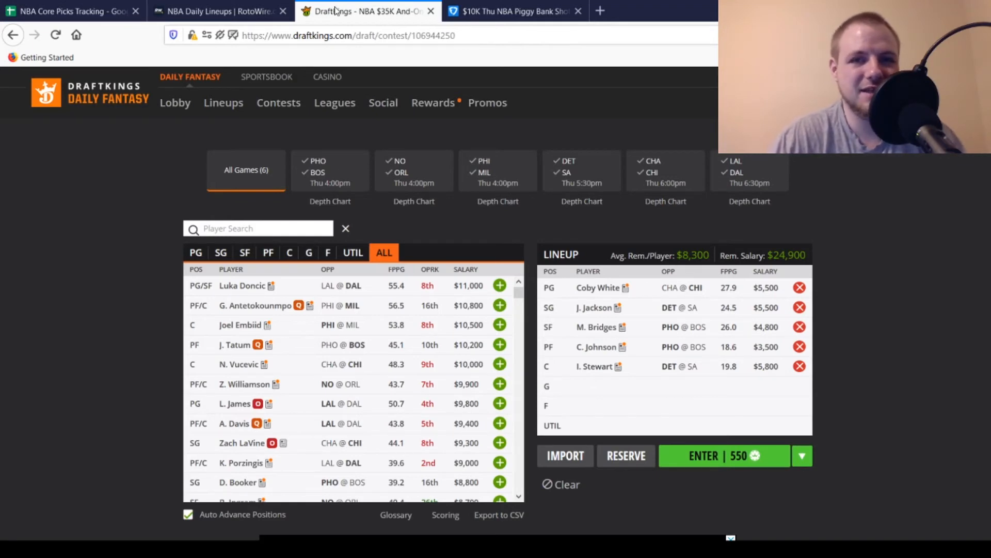
Switch to the FanDuel Piggy Bank Shot lineup with Cole Anthony, Josh Jackson and Miles Bridges.
{"action": "left_click", "coordinate": [513, 10]}
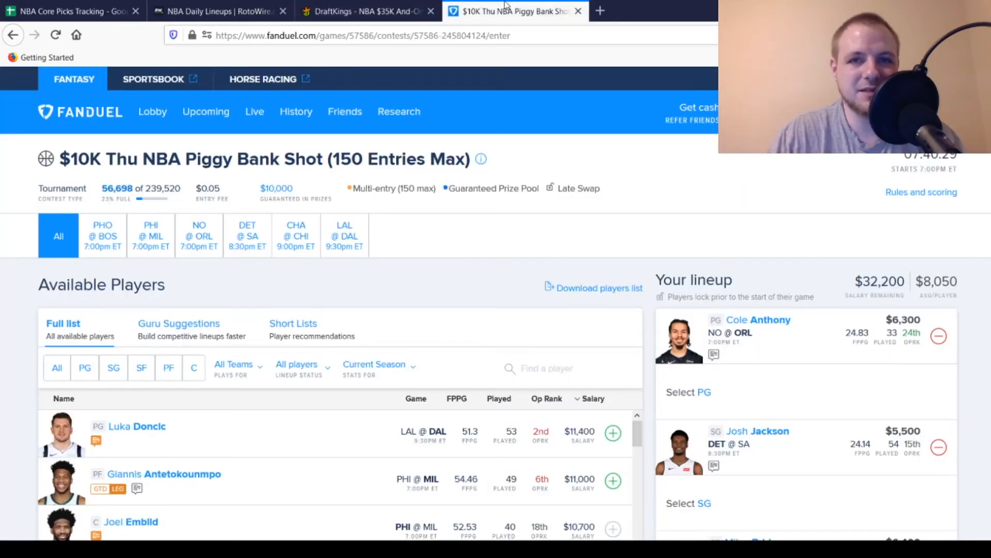
{"action": "scroll", "scroll_direction": "down", "scroll_amount": 3}
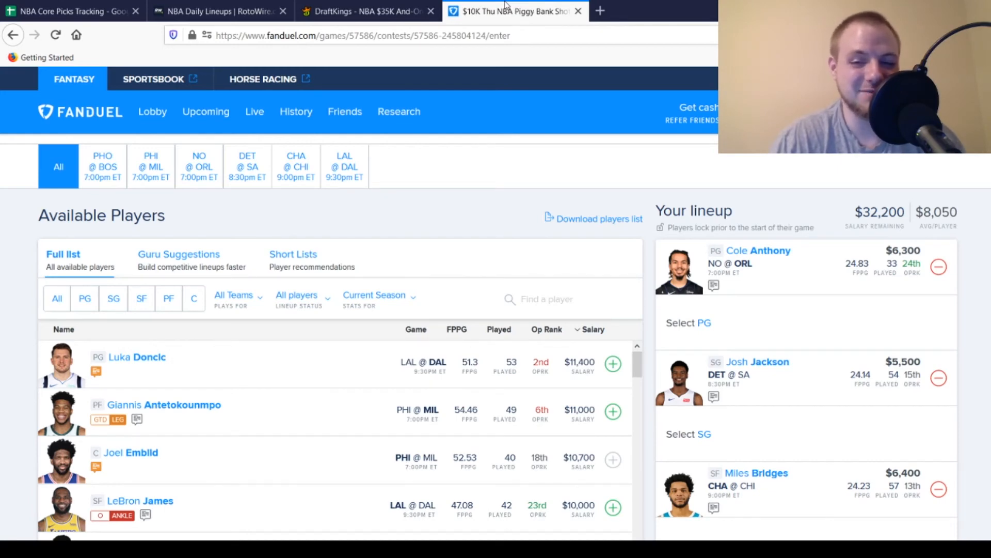
{"action": "scroll", "scroll_direction": "down", "scroll_amount": 3}
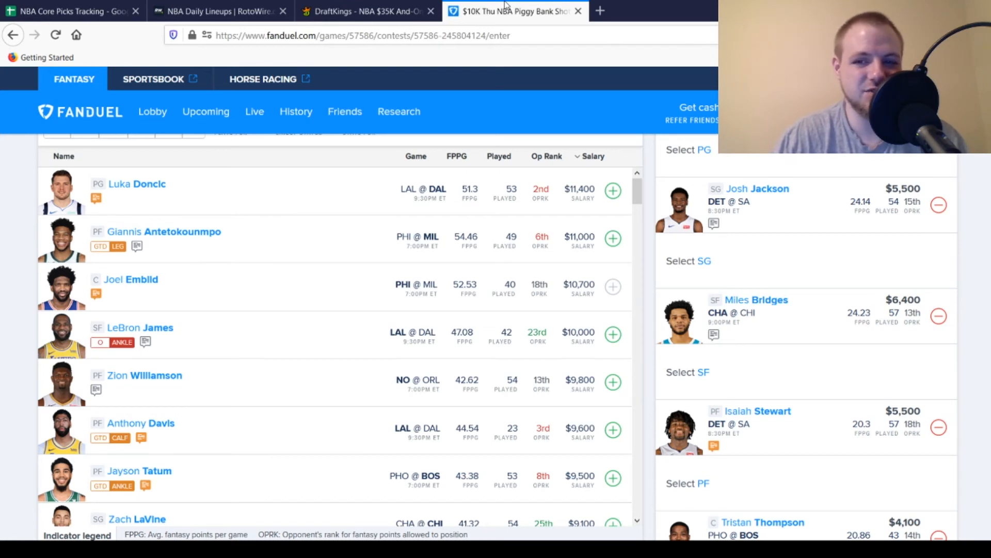
{"action": "scroll", "scroll_direction": "down", "scroll_amount": 3}
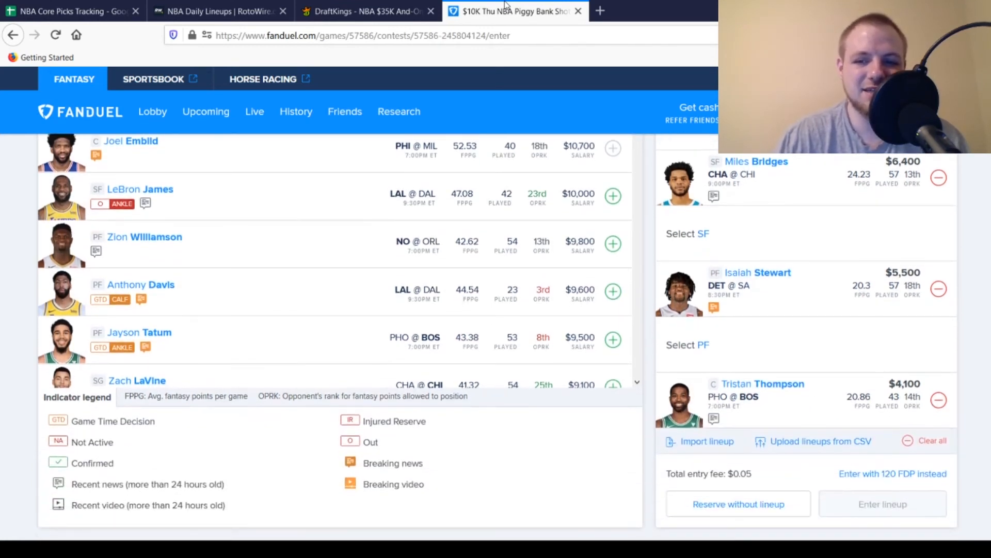